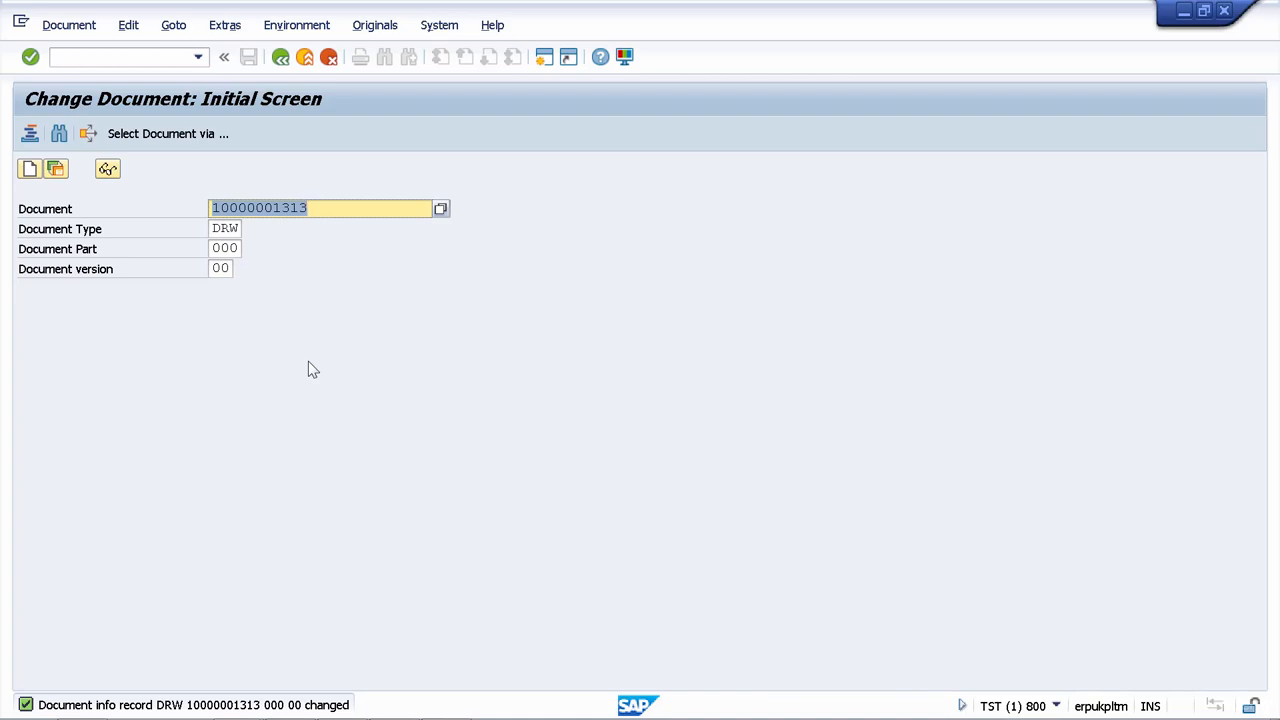
mouse_move(104, 108)
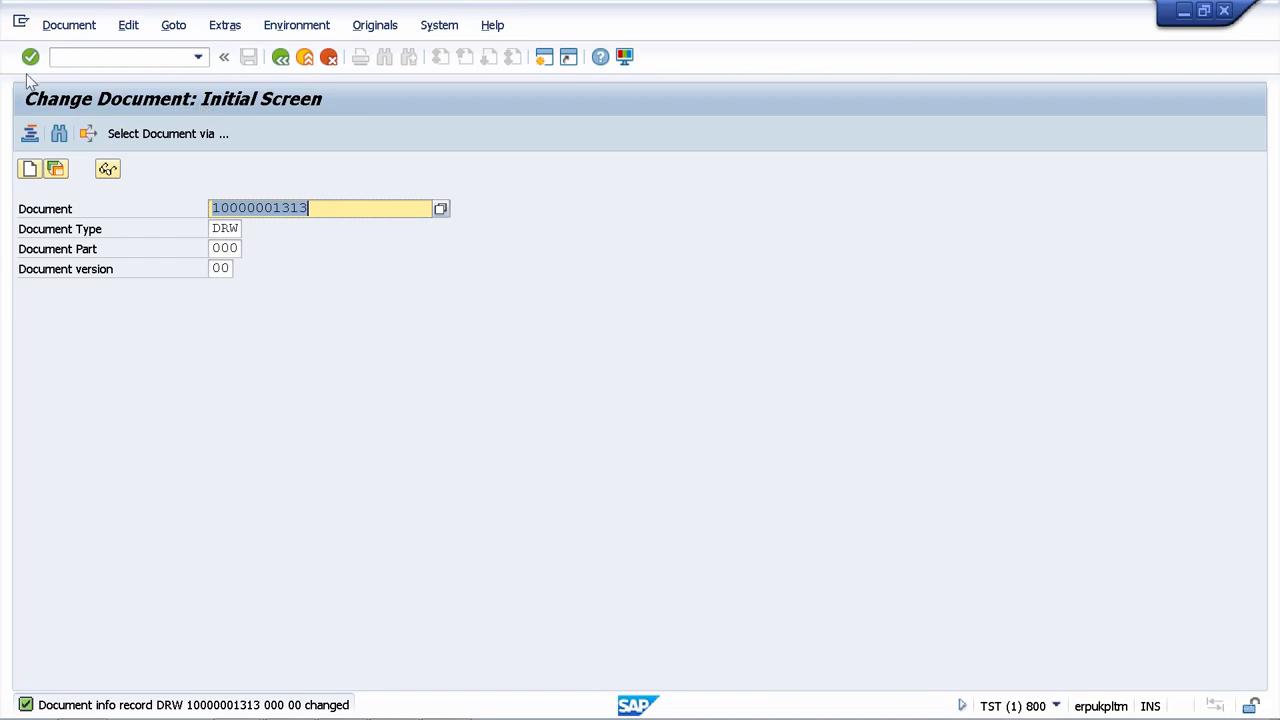
click(28, 56)
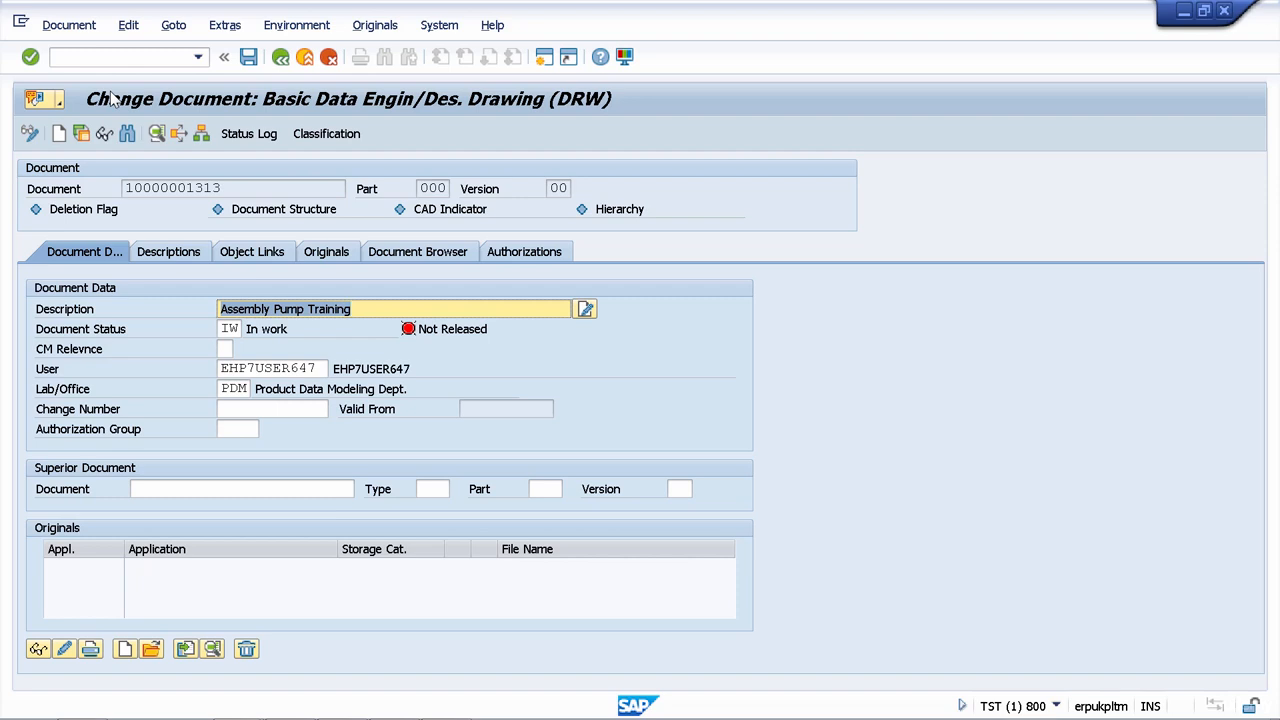
mouse_move(138, 348)
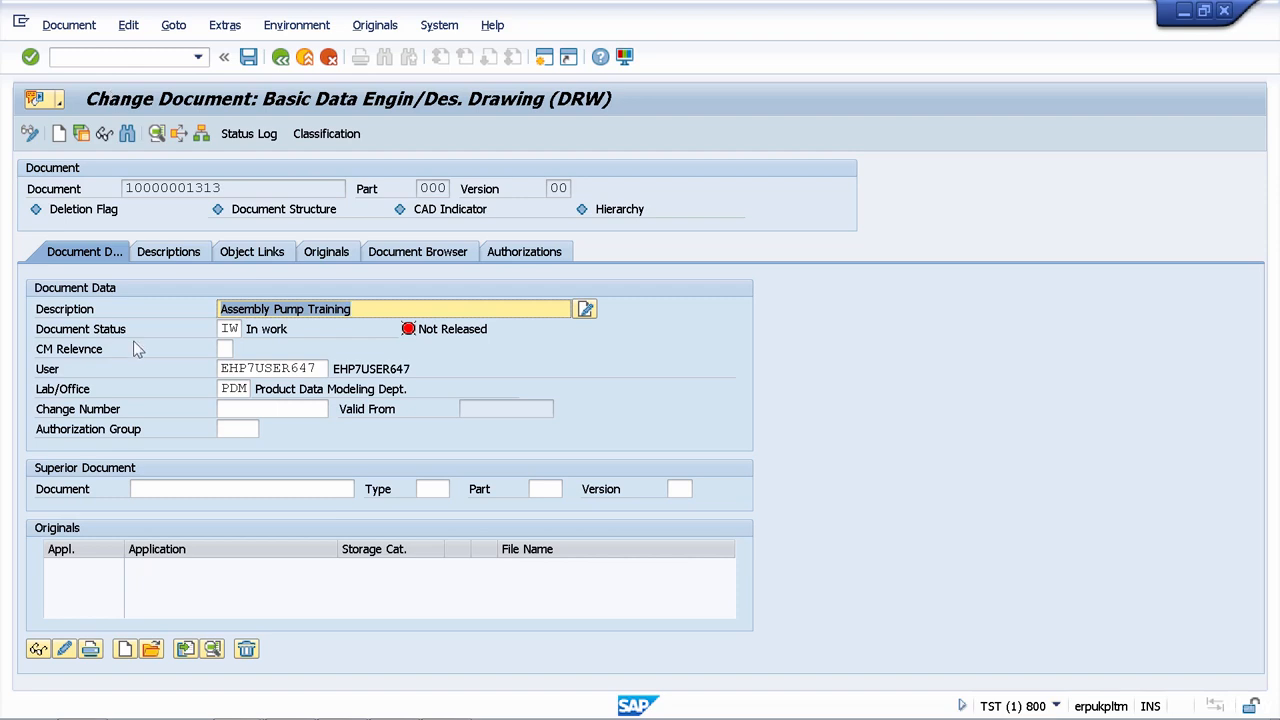
mouse_move(404, 600)
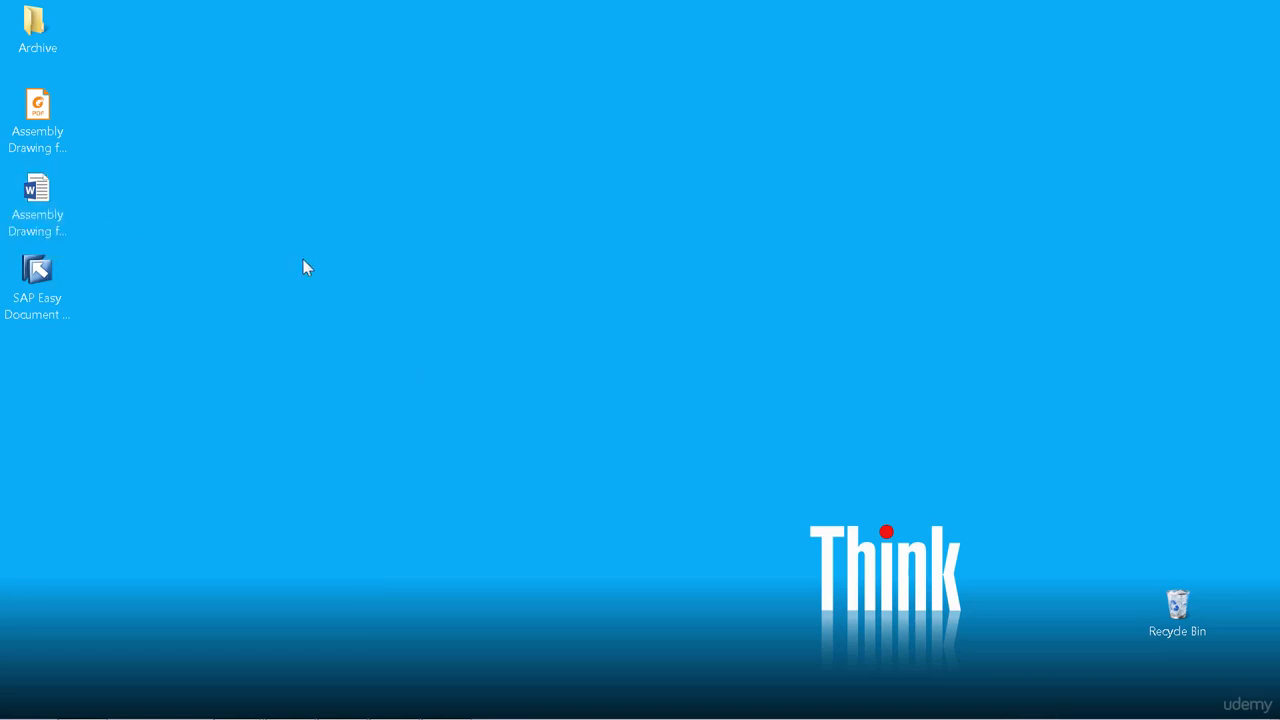
double_click(36, 190)
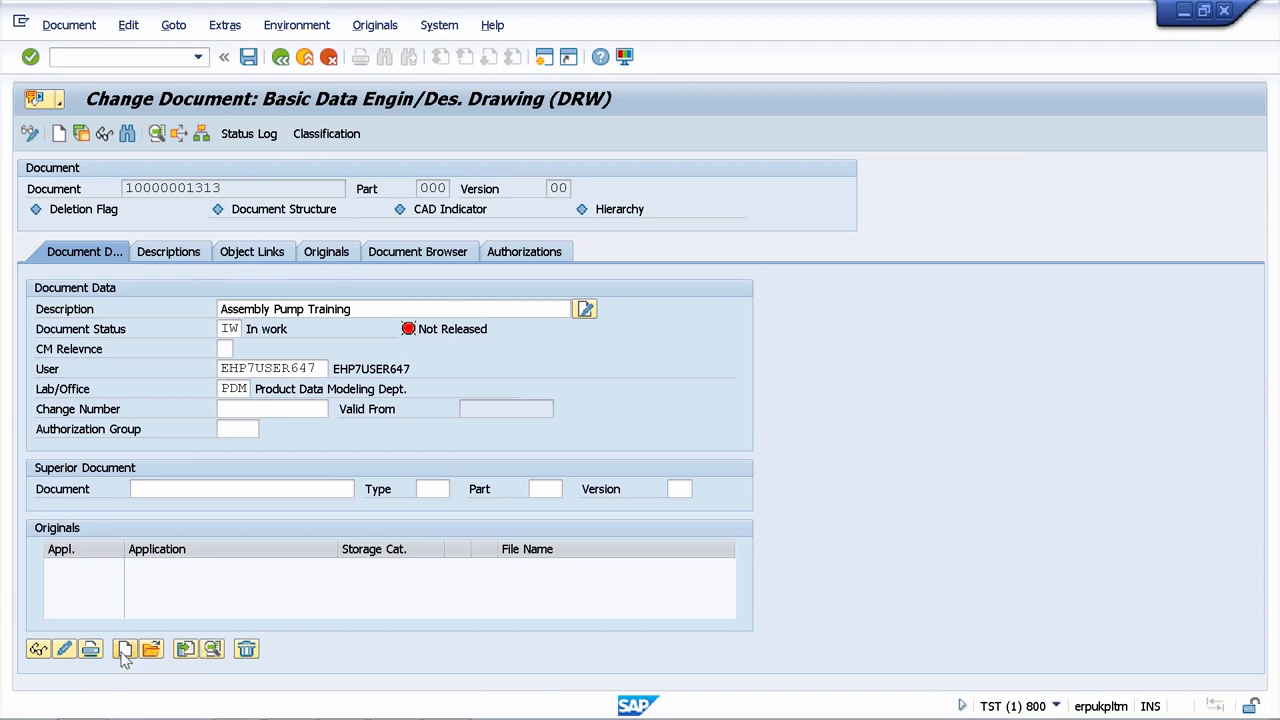
Step: Create a new main original with application WRD Word for Windows chosen from the F4 list
click(128, 650)
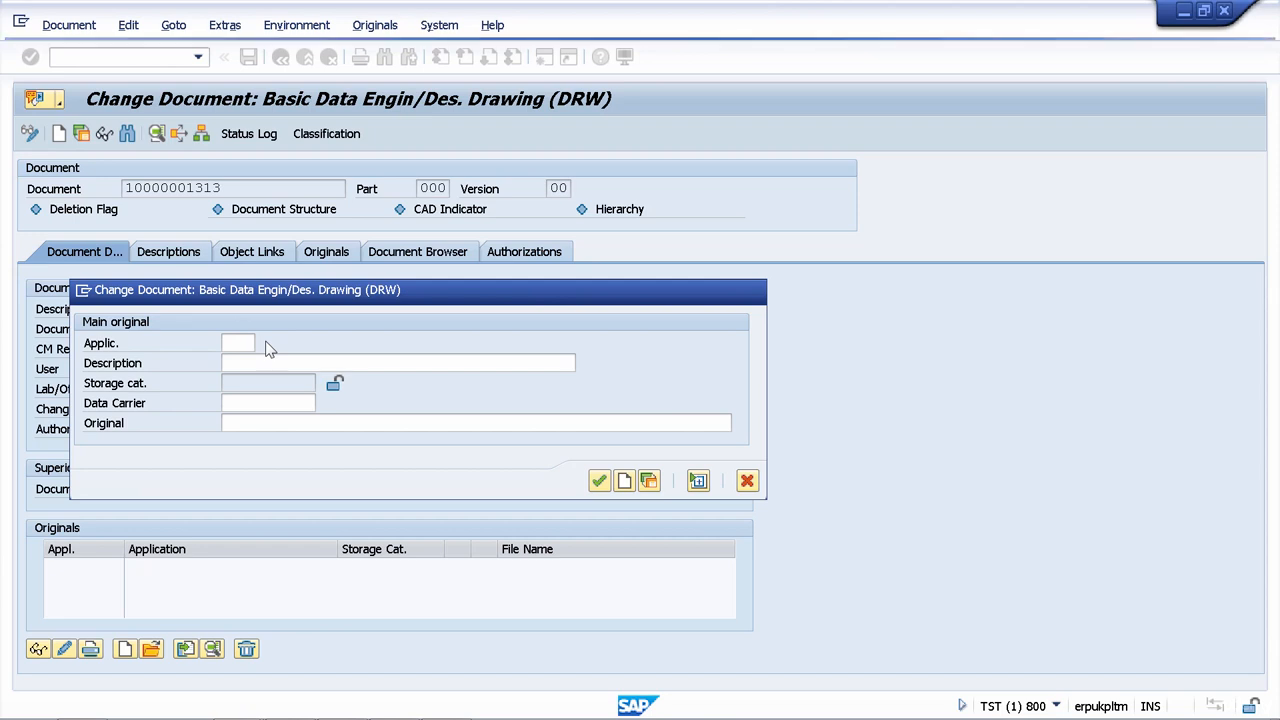
click(238, 344)
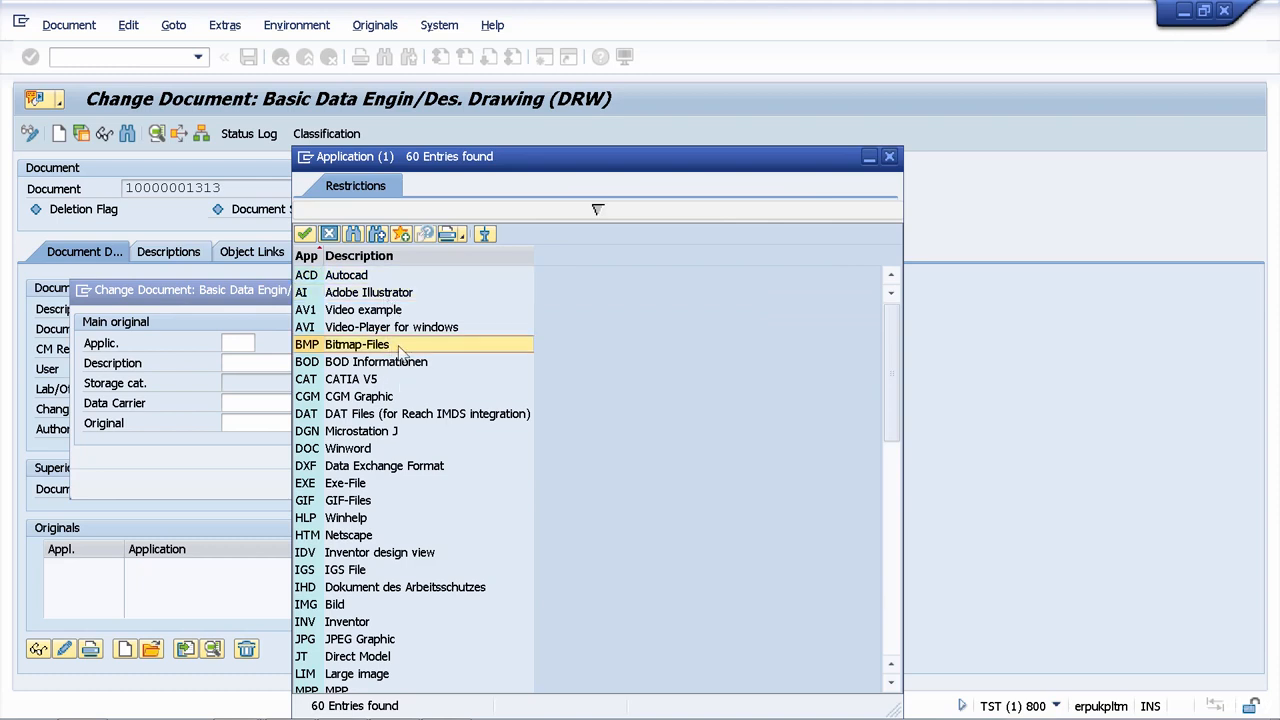
scroll(down, 3)
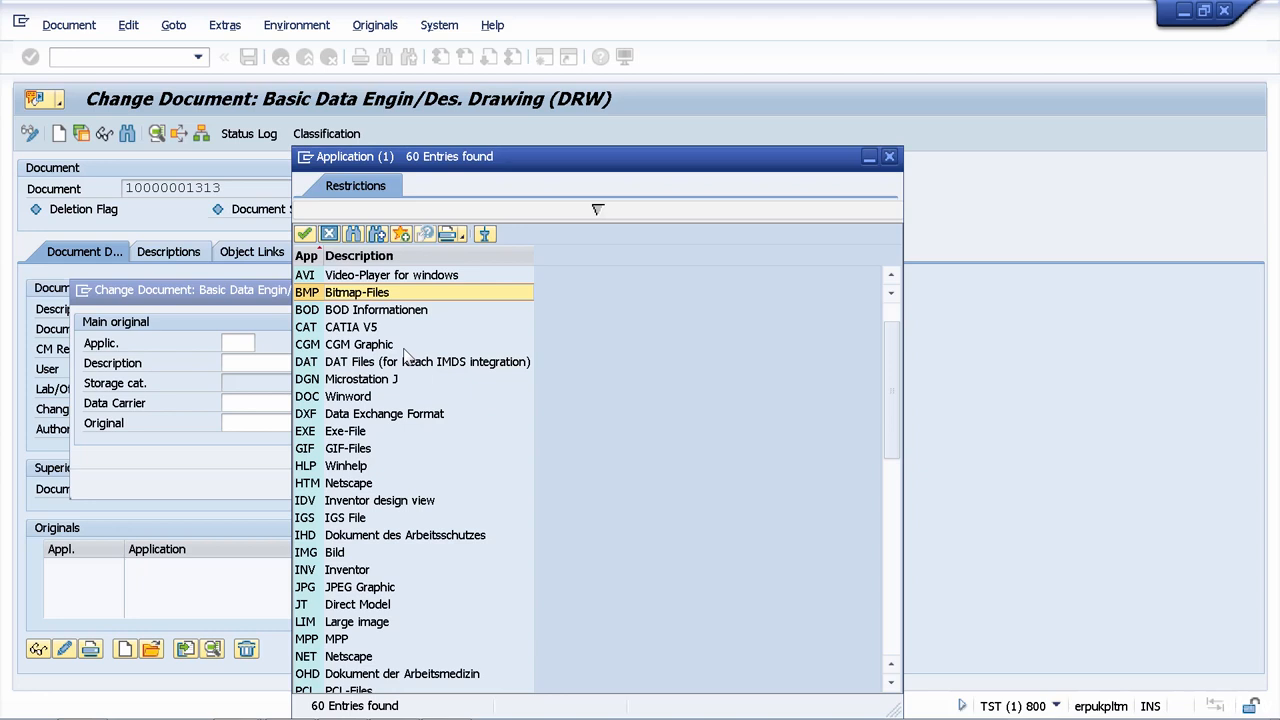
scroll(down, 3)
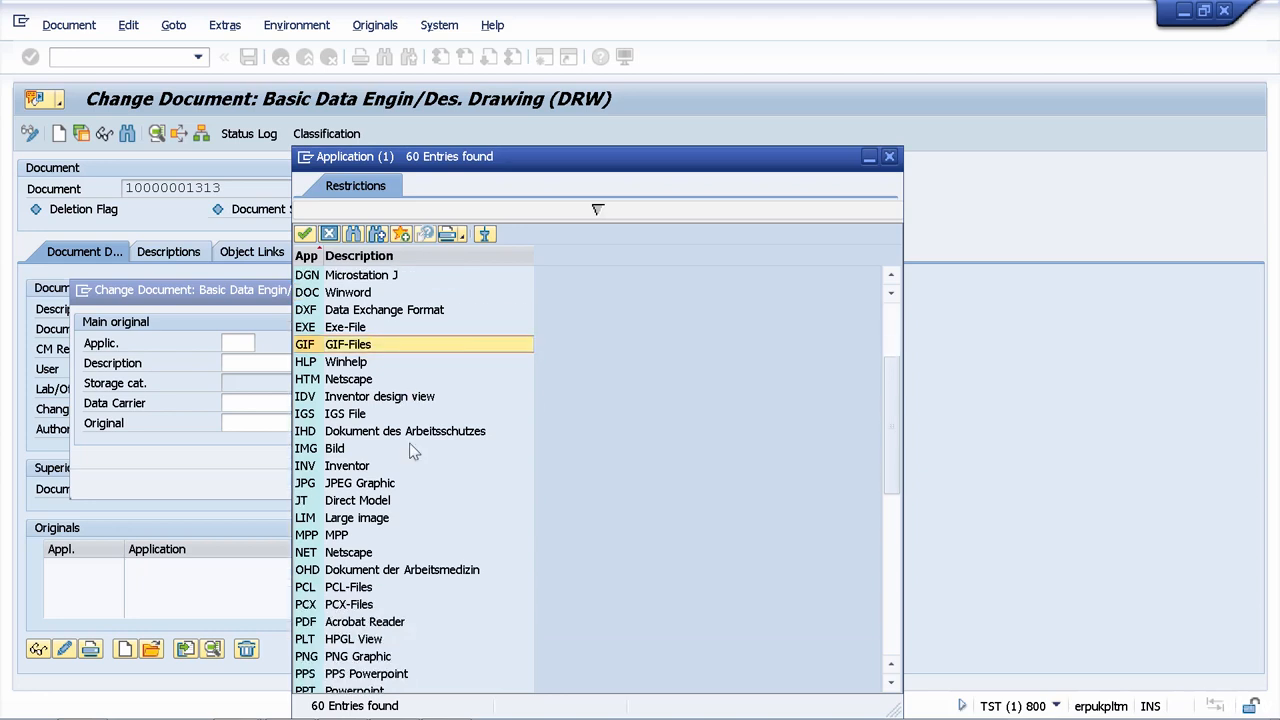
scroll(down, 3)
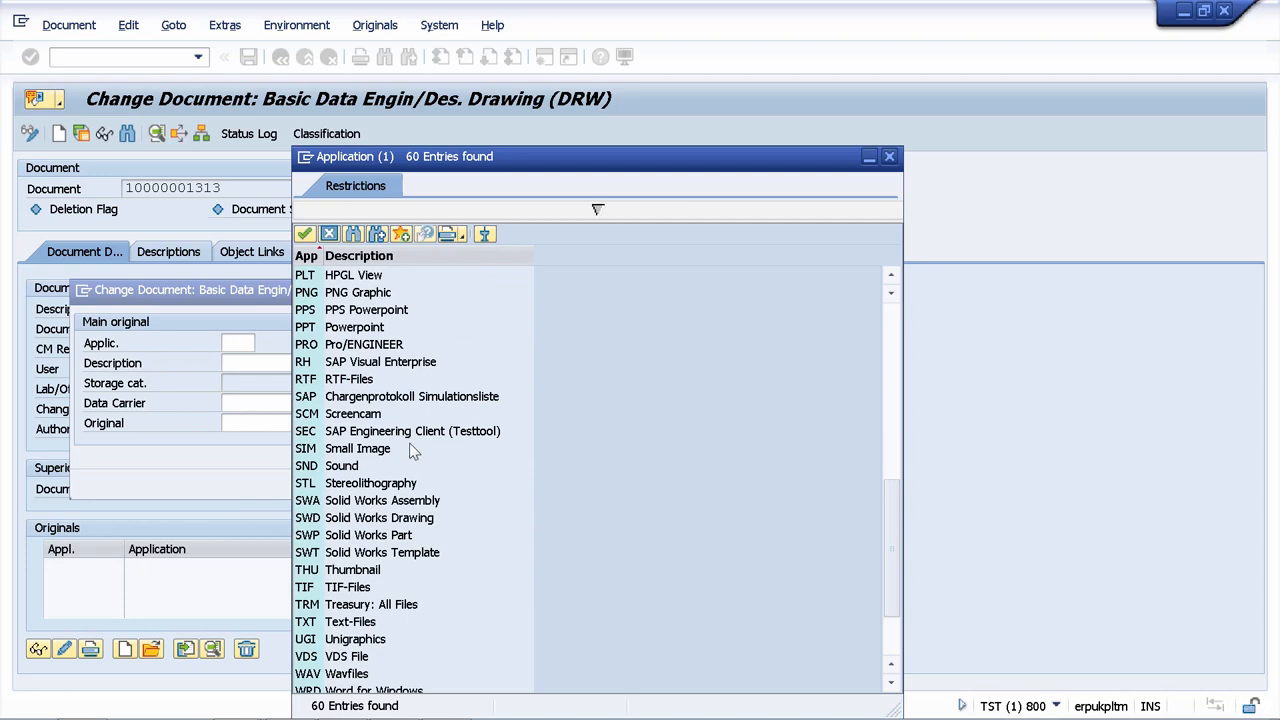
scroll(down, 3)
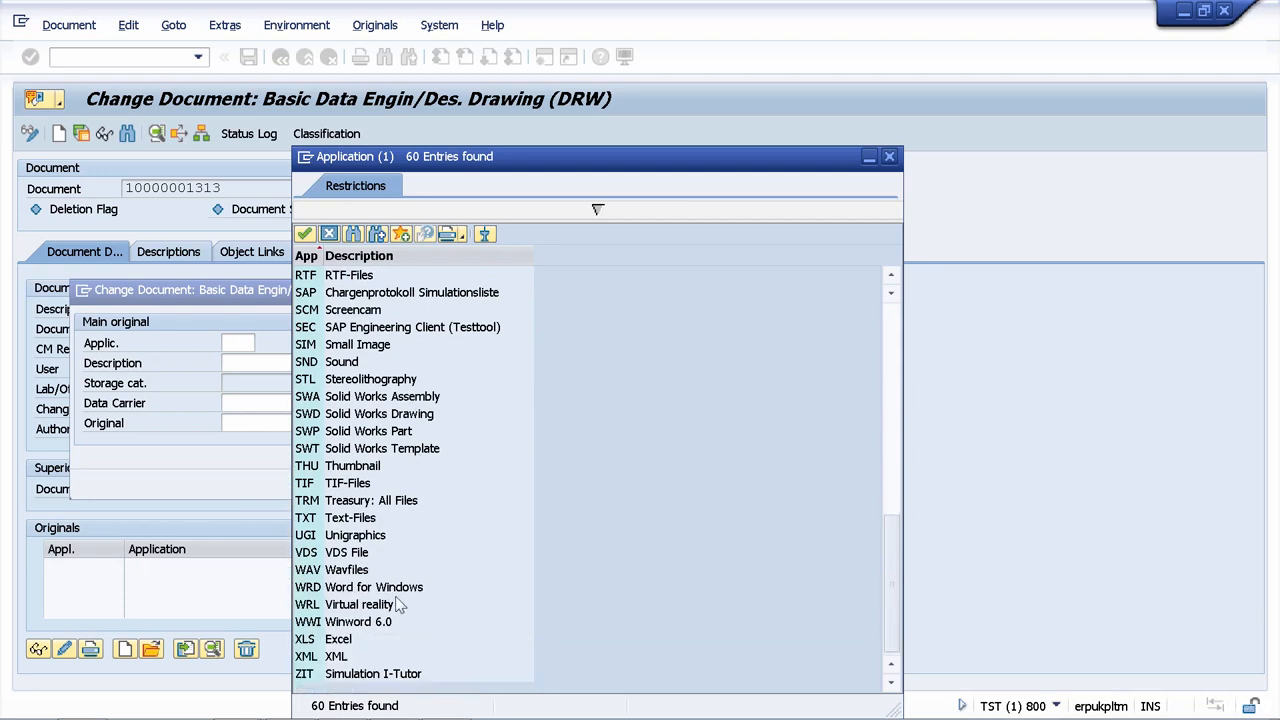
click(360, 588)
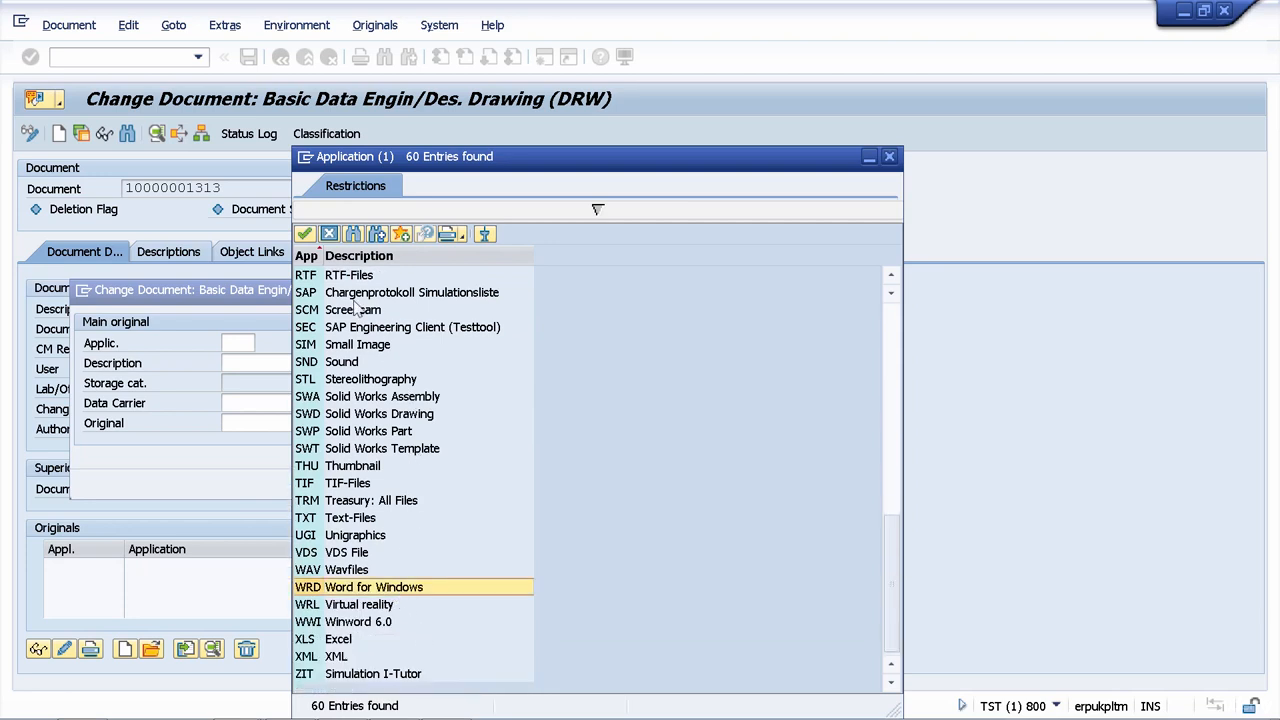
double_click(358, 588)
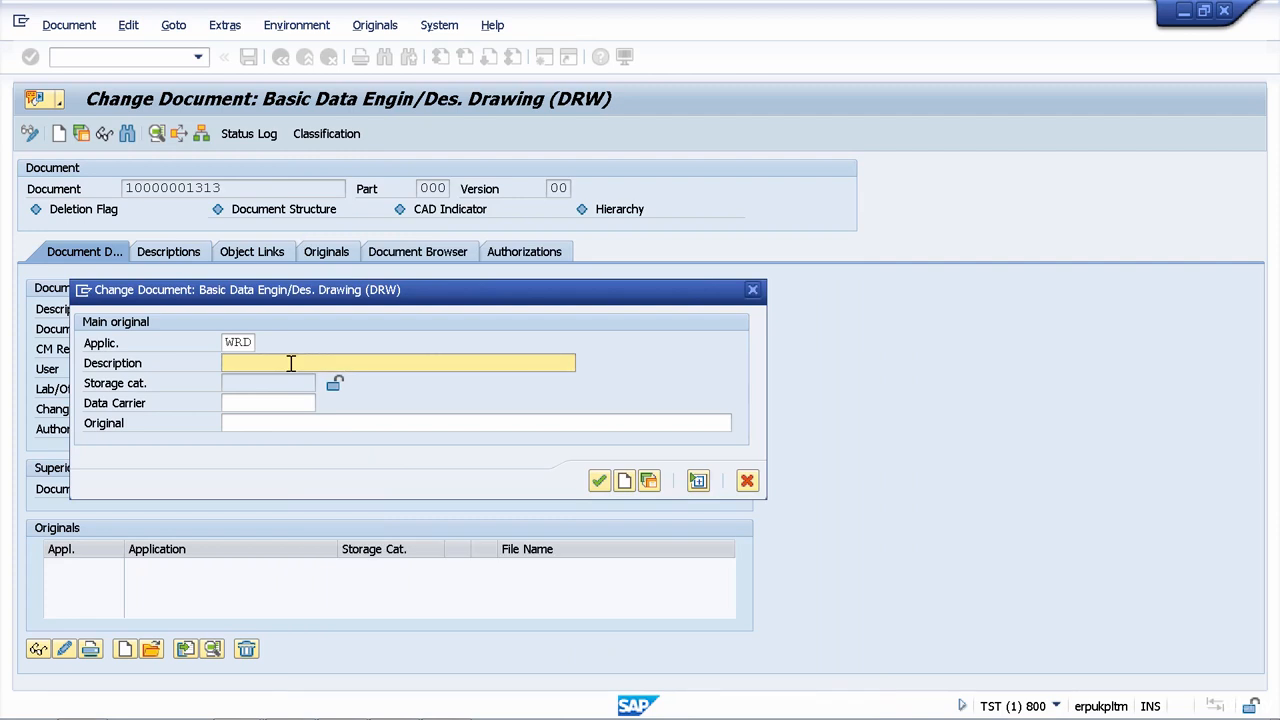
Step: Describe the original as 'Assembly Drawing for Pump' and attach Assembly Drawing for Pump.docx from the Desktop
text(Assembly Drawing for)
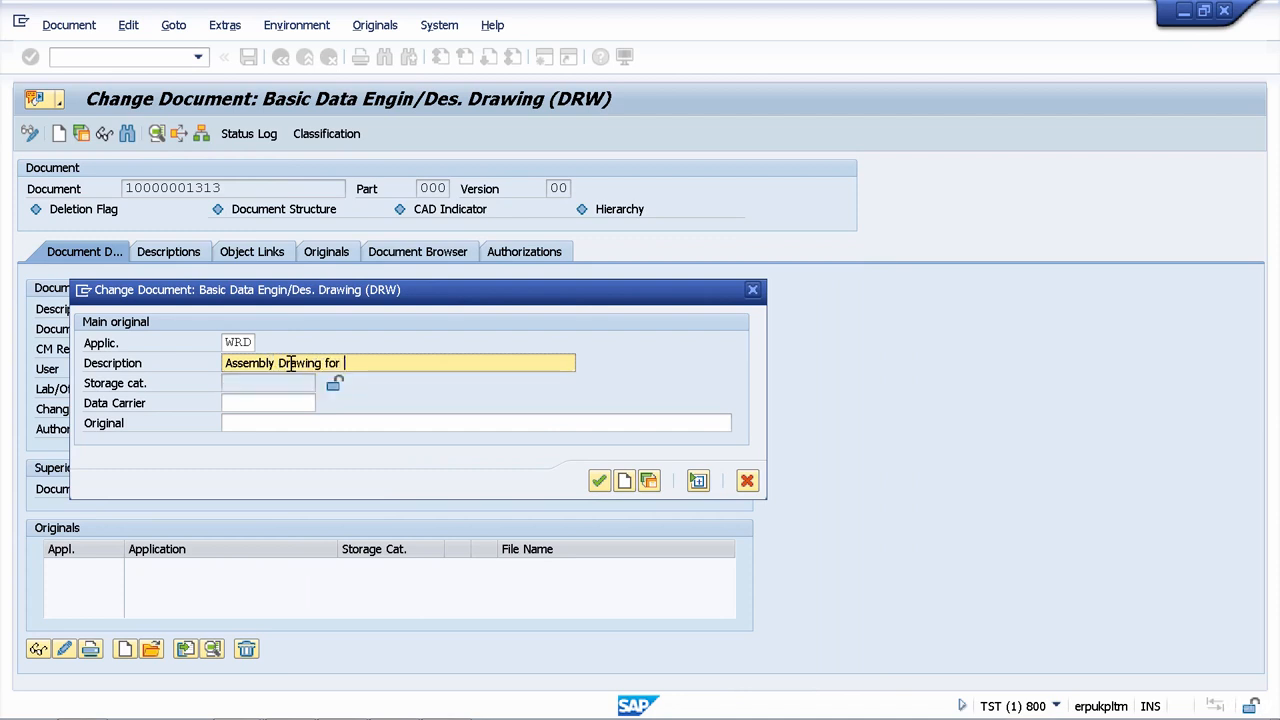
text(Pump)
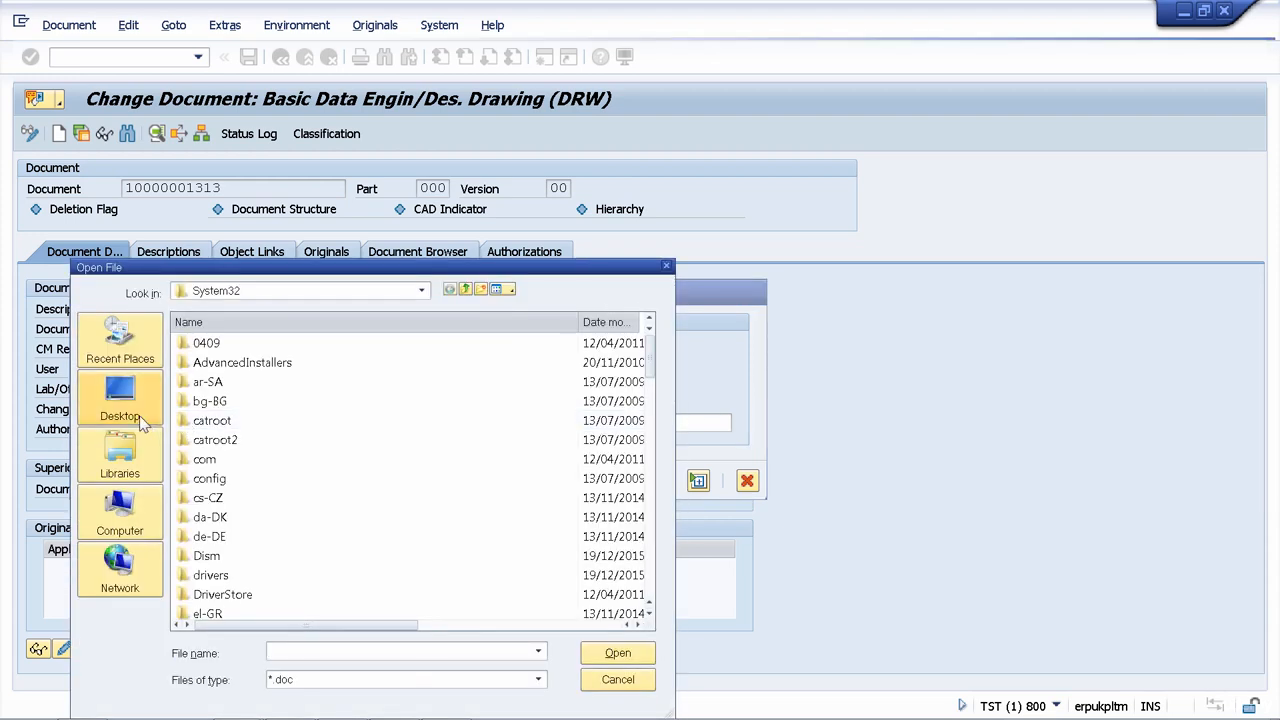
click(120, 392)
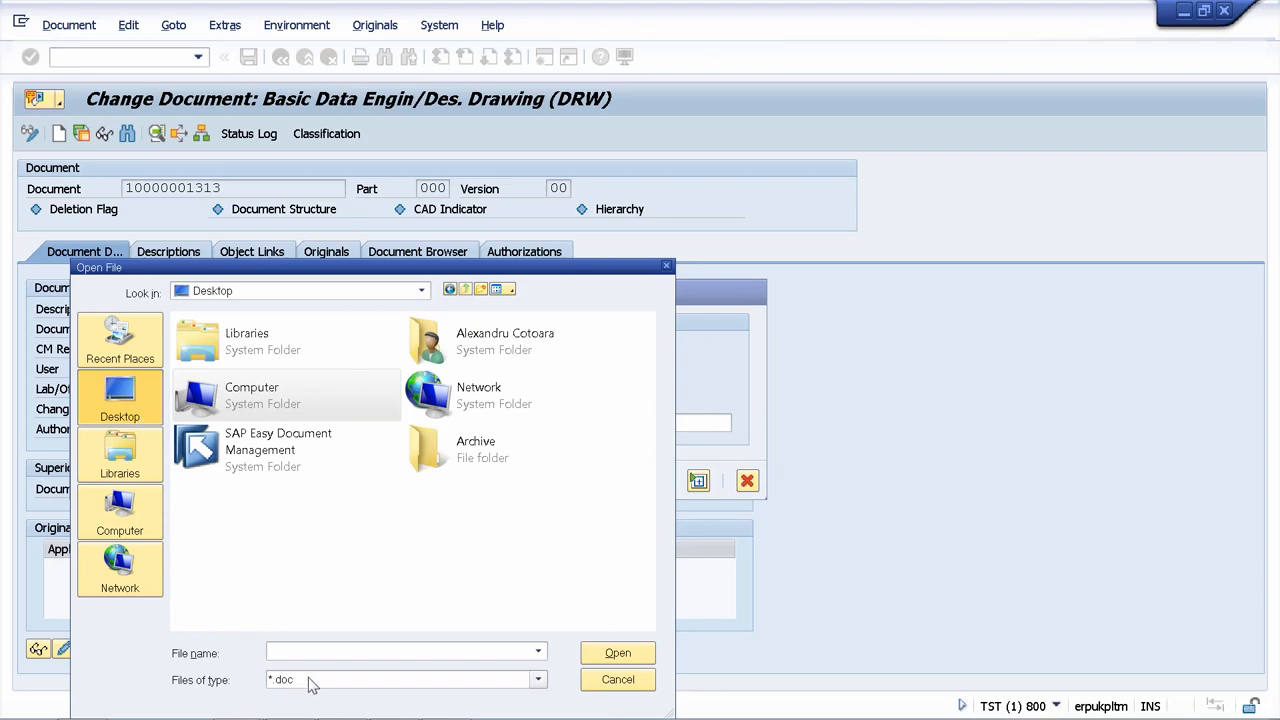
click(538, 680)
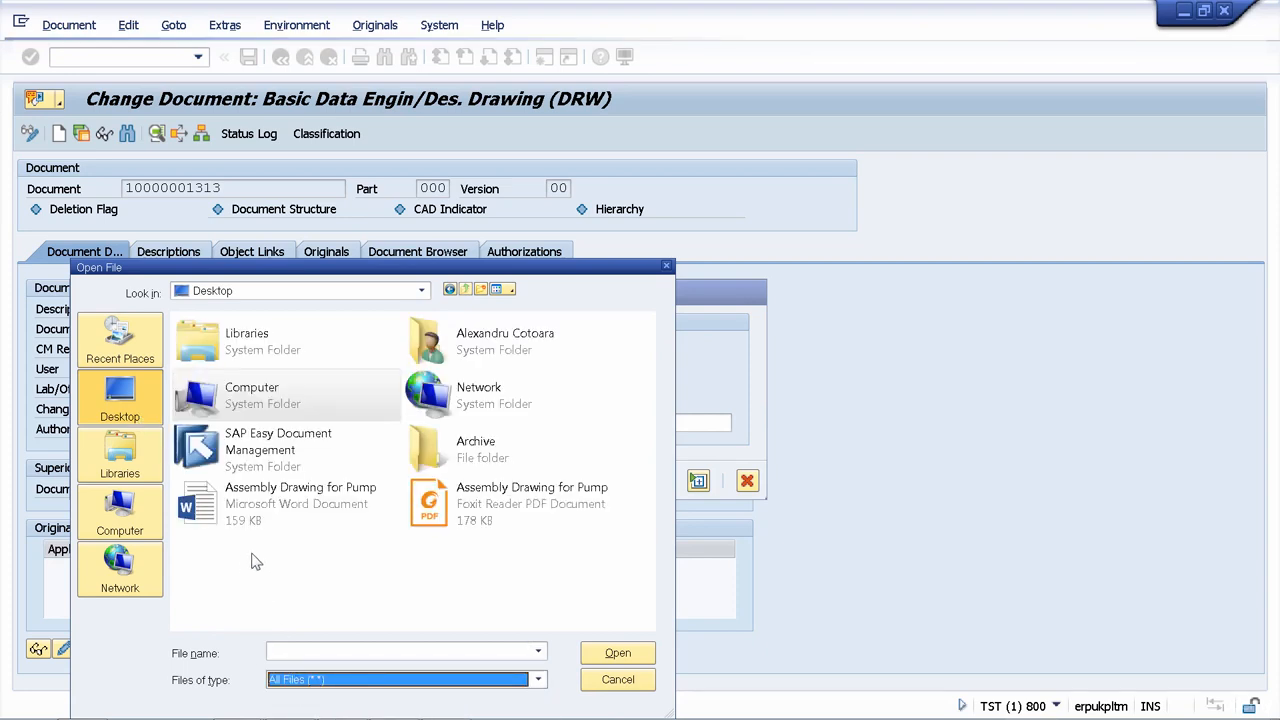
click(300, 504)
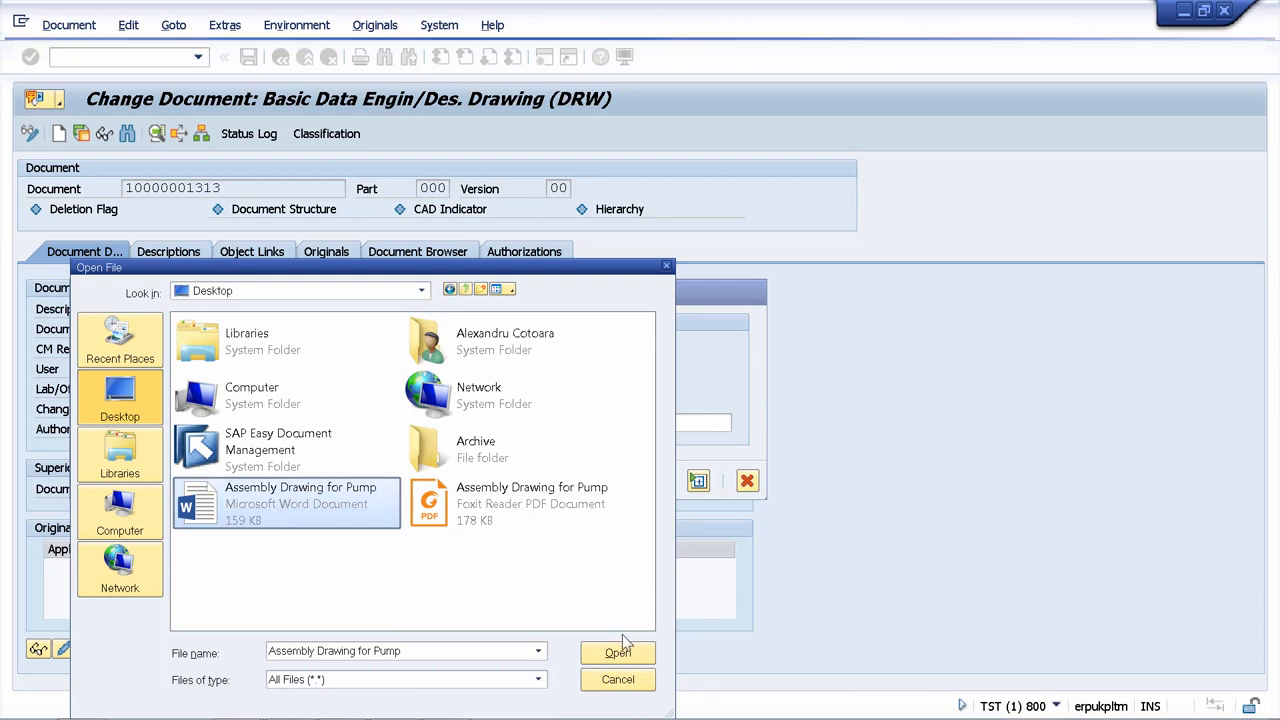
click(616, 652)
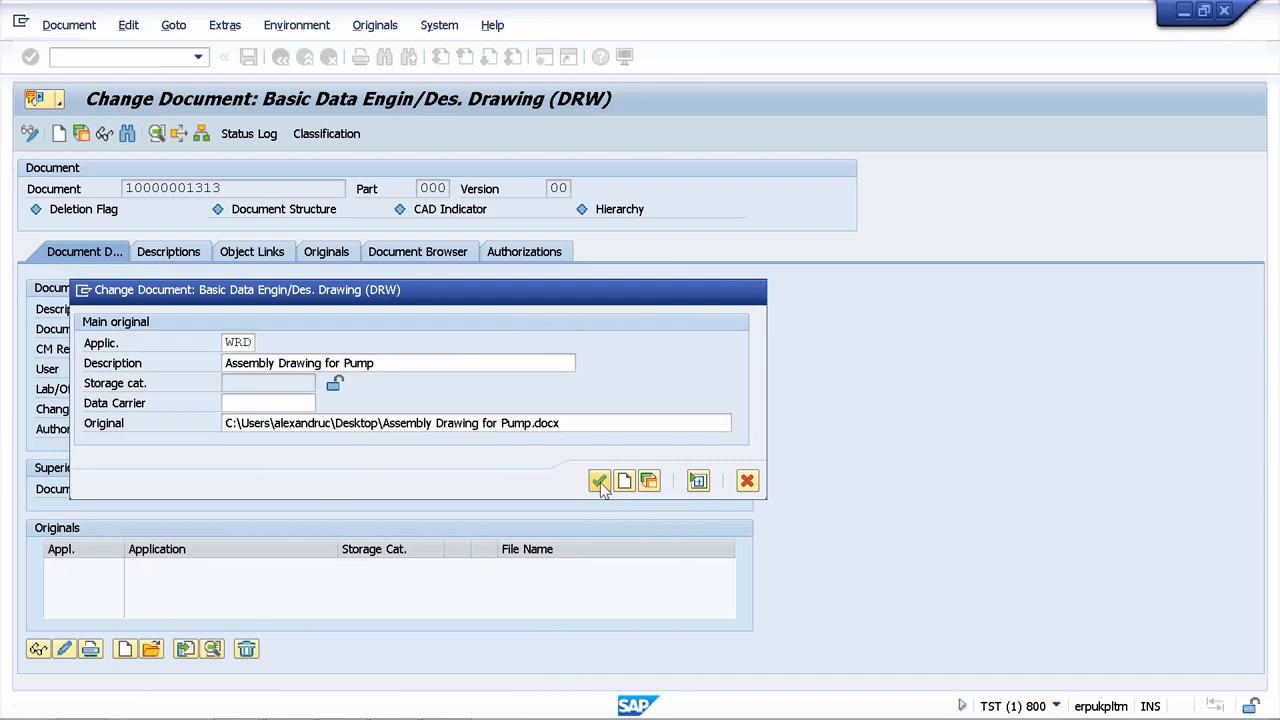
Step: Confirm the Main original dialog so the WRD entry joins the Originals table
click(600, 480)
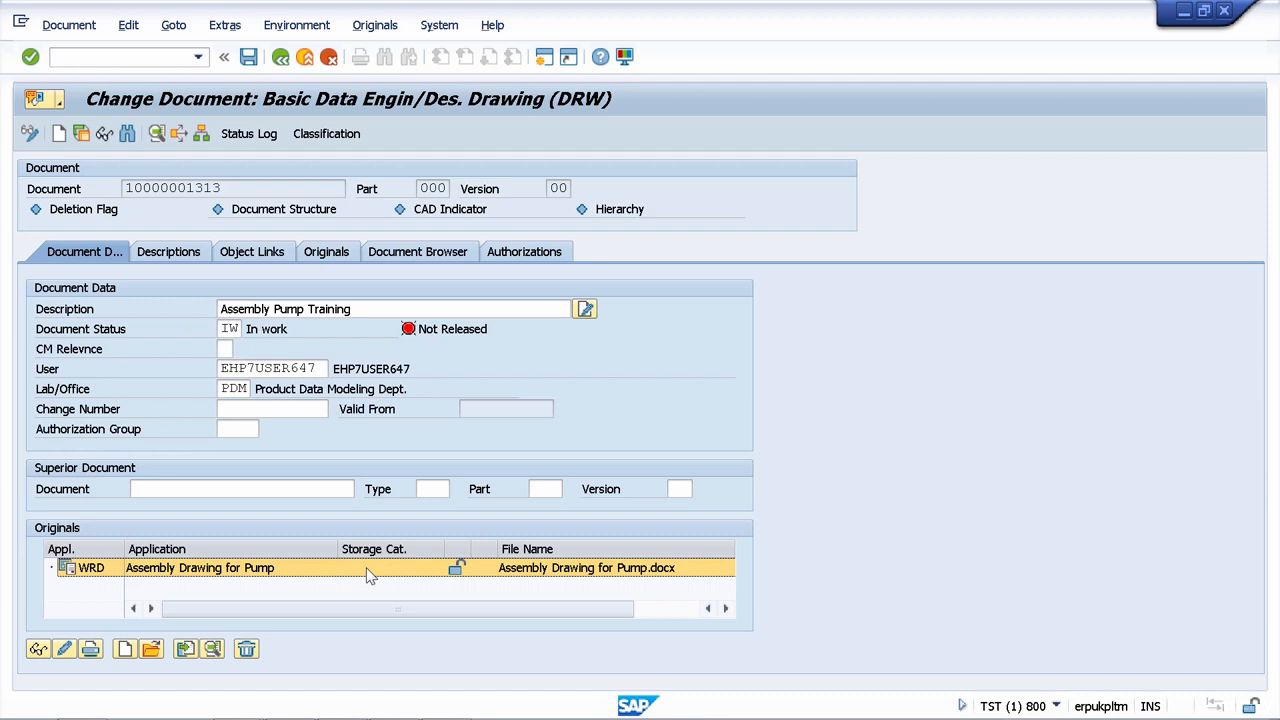
mouse_move(452, 568)
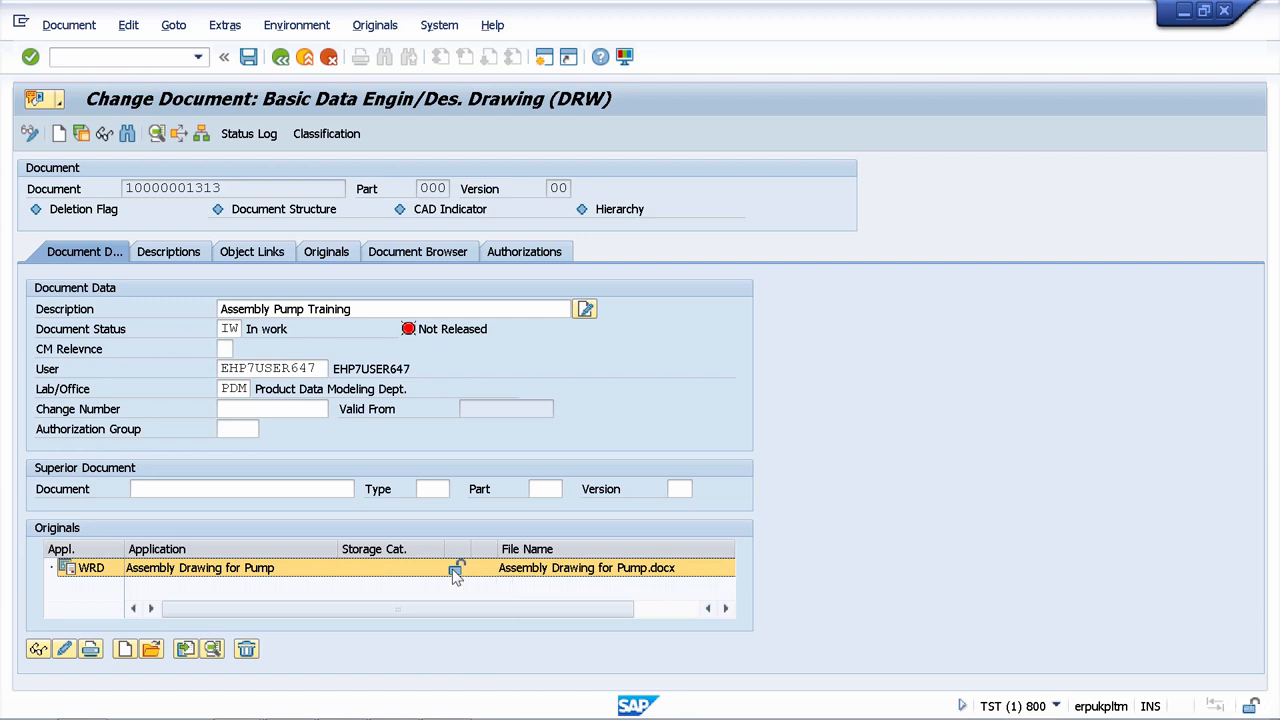
mouse_move(256, 58)
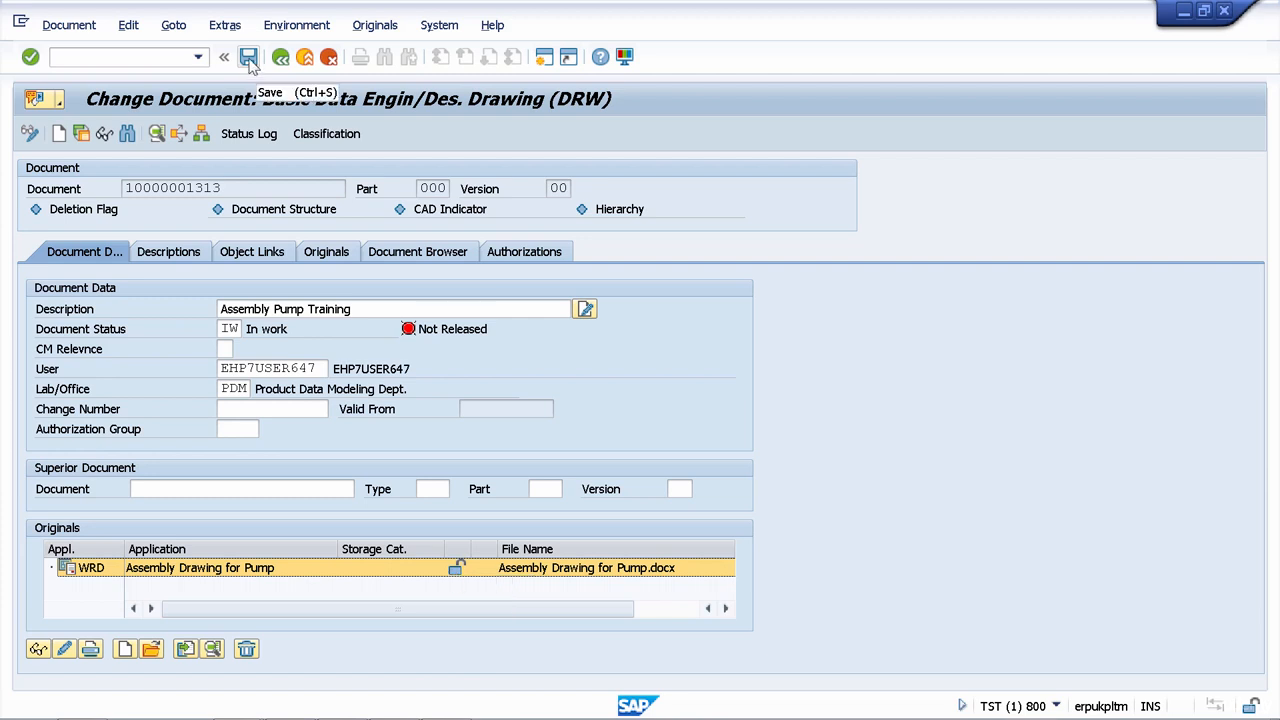